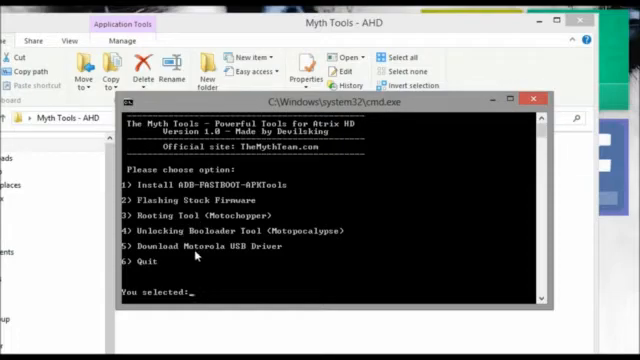
mouse_move(305, 265)
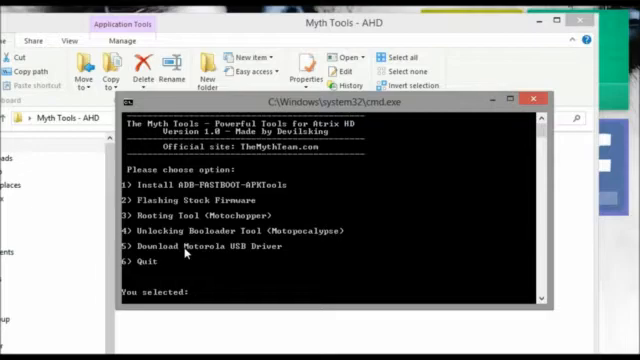
Enter menu choices 5 and 1 at the Myth Tools six-option menu
text(5)
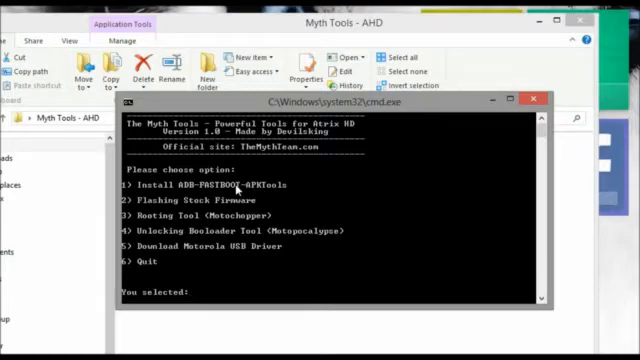
text(1)
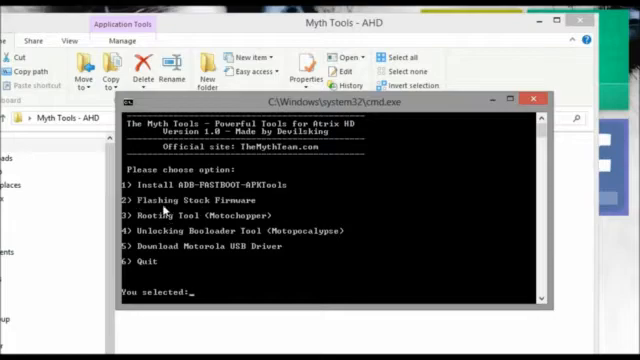
mouse_move(282, 210)
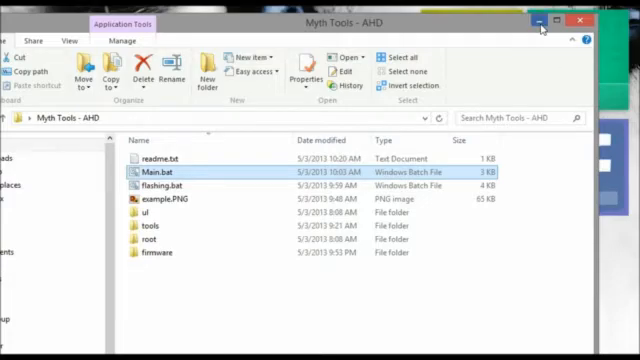
Minimize the Explorer folder and bring up the firmware .zip's context menu on the desktop
click(583, 21)
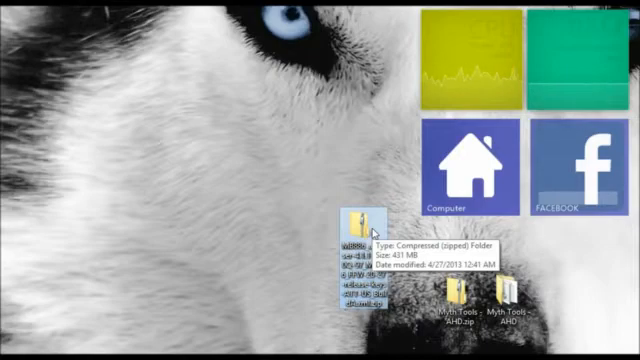
right_click(360, 225)
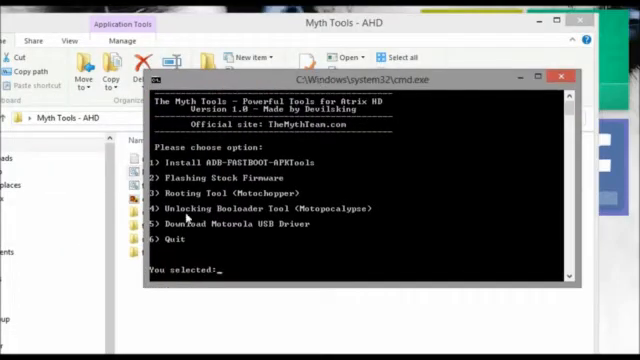
mouse_move(285, 305)
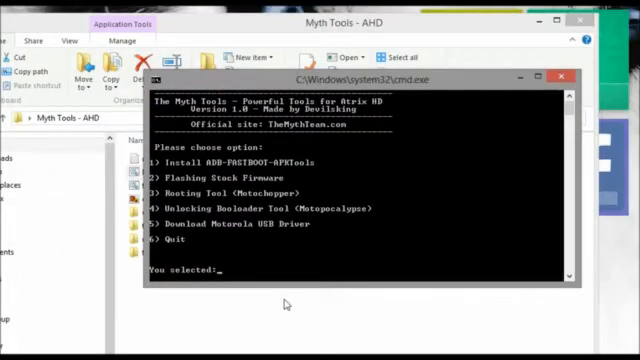
Enter option 2, Flashing Stock Firmware, at the 'You selected:' prompt
text(2)
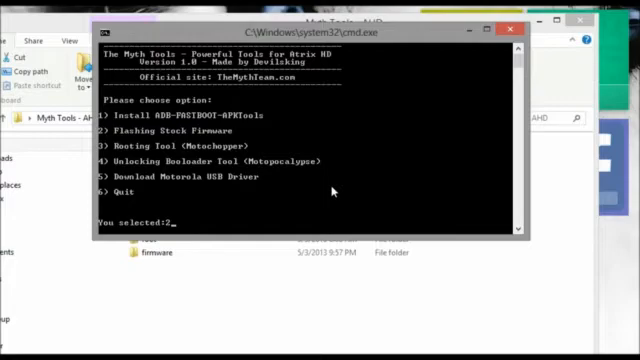
mouse_move(360, 82)
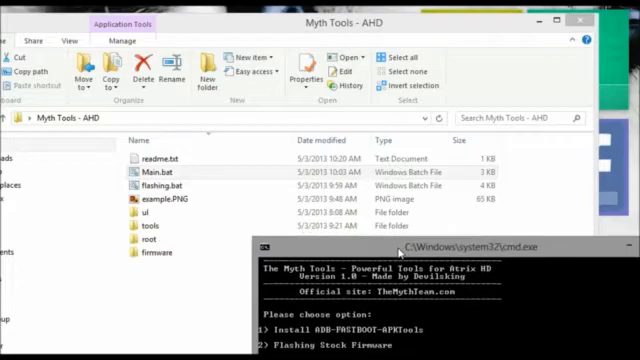
Open the firmware folder in Myth Tools - AHD to check its contents
click(155, 256)
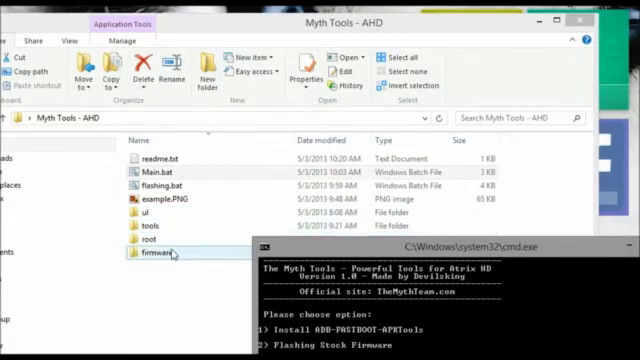
double_click(155, 261)
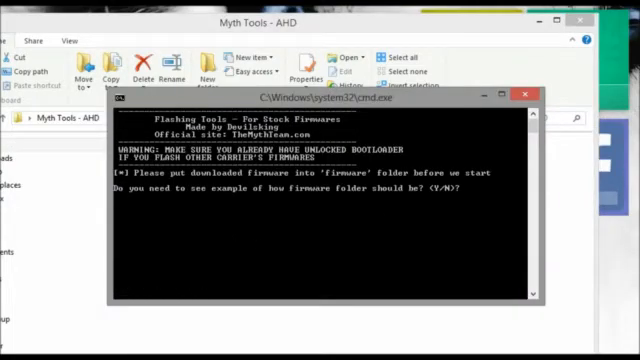
Decline the folder example with 'n' and confirm the firmware files are copied
text(n)
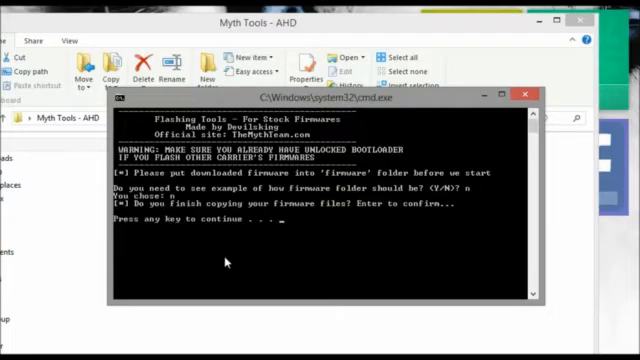
key(enter)
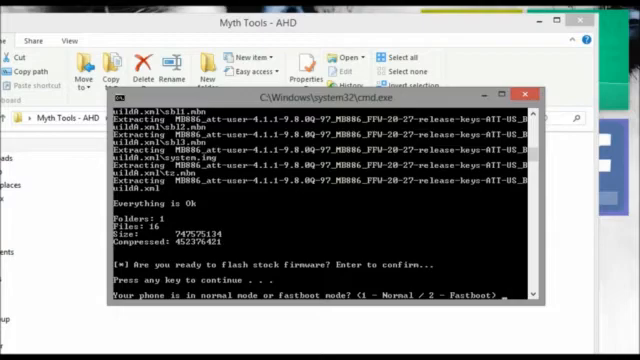
Answer the phone-mode prompt with 2 for Fastboot mode
text(2)
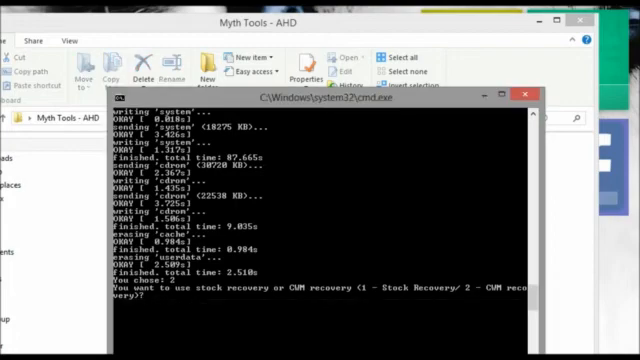
mouse_move(608, 273)
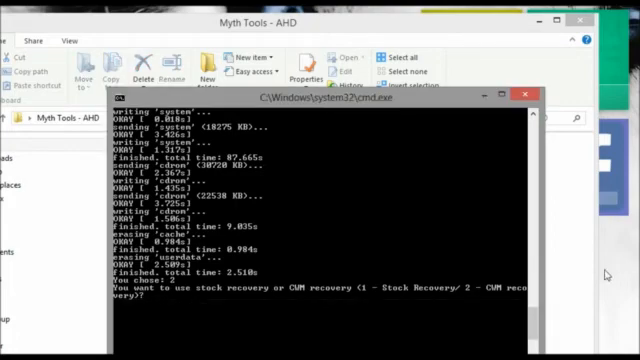
mouse_move(426, 327)
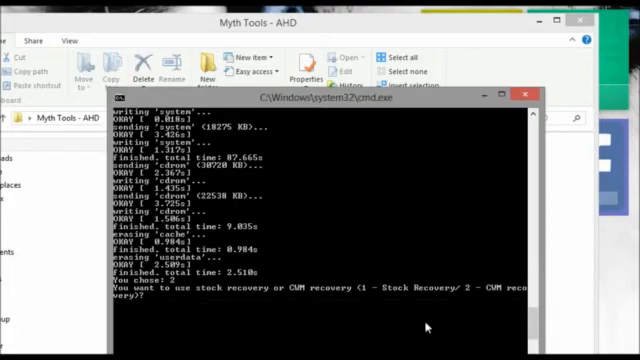
Choose option 2, CWM recovery, at the recovery prompt
text(2)
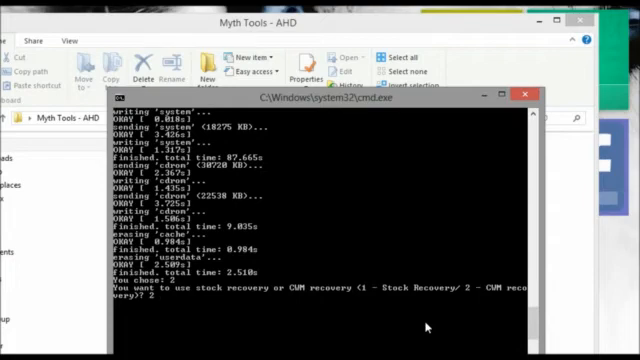
key(enter)
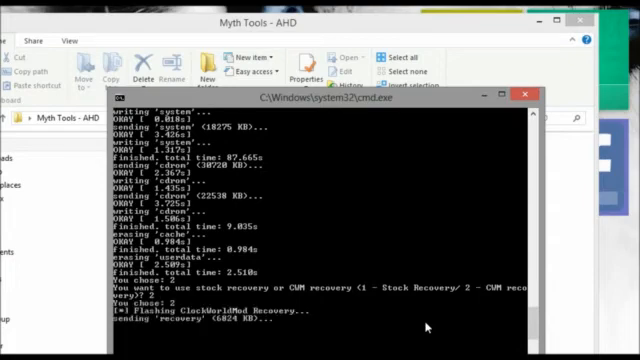